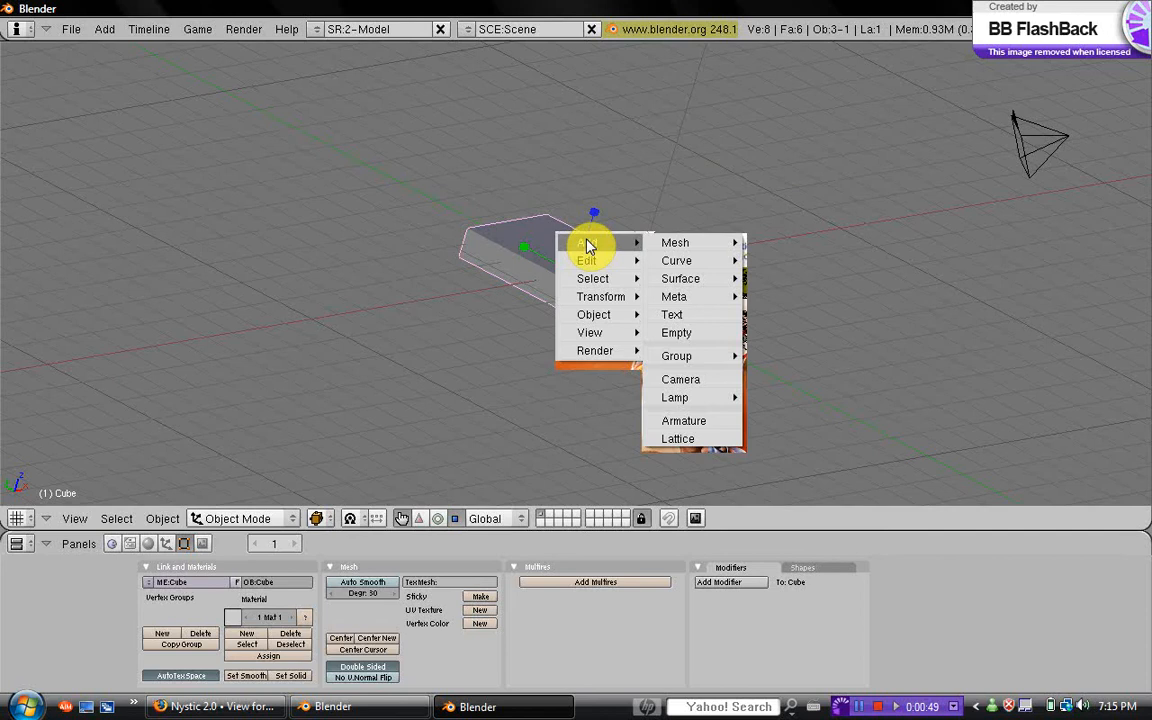
mouse_move(676, 242)
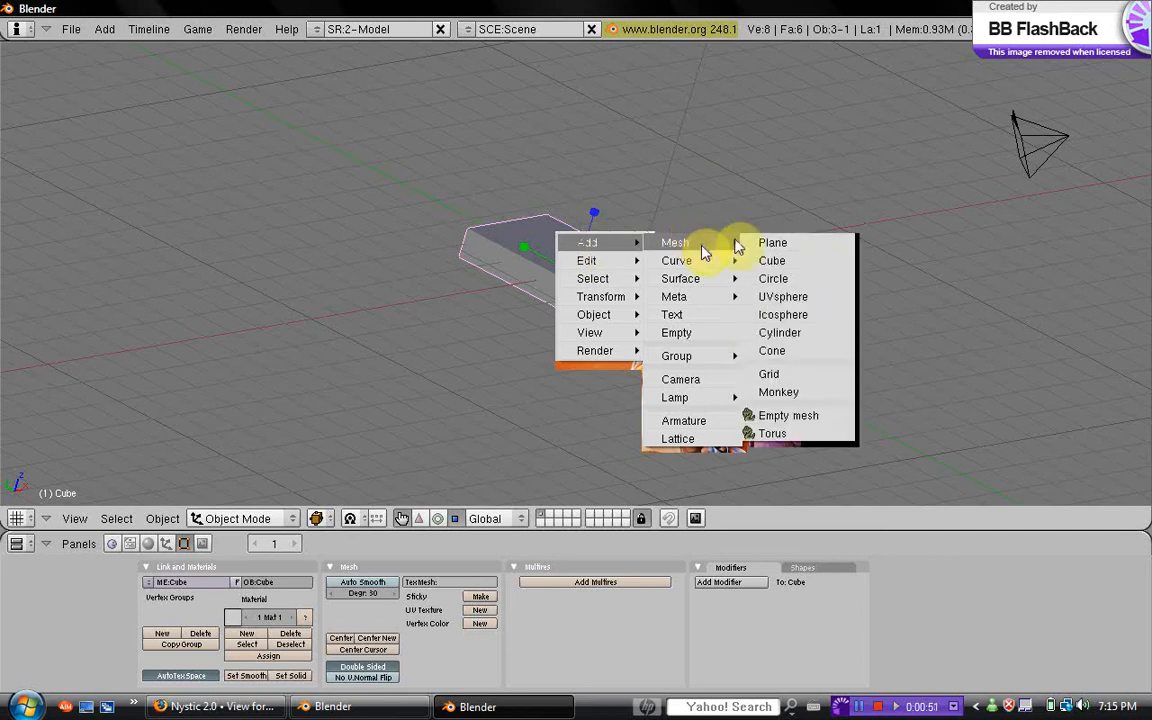
- Add a 32-vertex cylinder mesh with default radius and depth beside the flat block
left_click(780, 332)
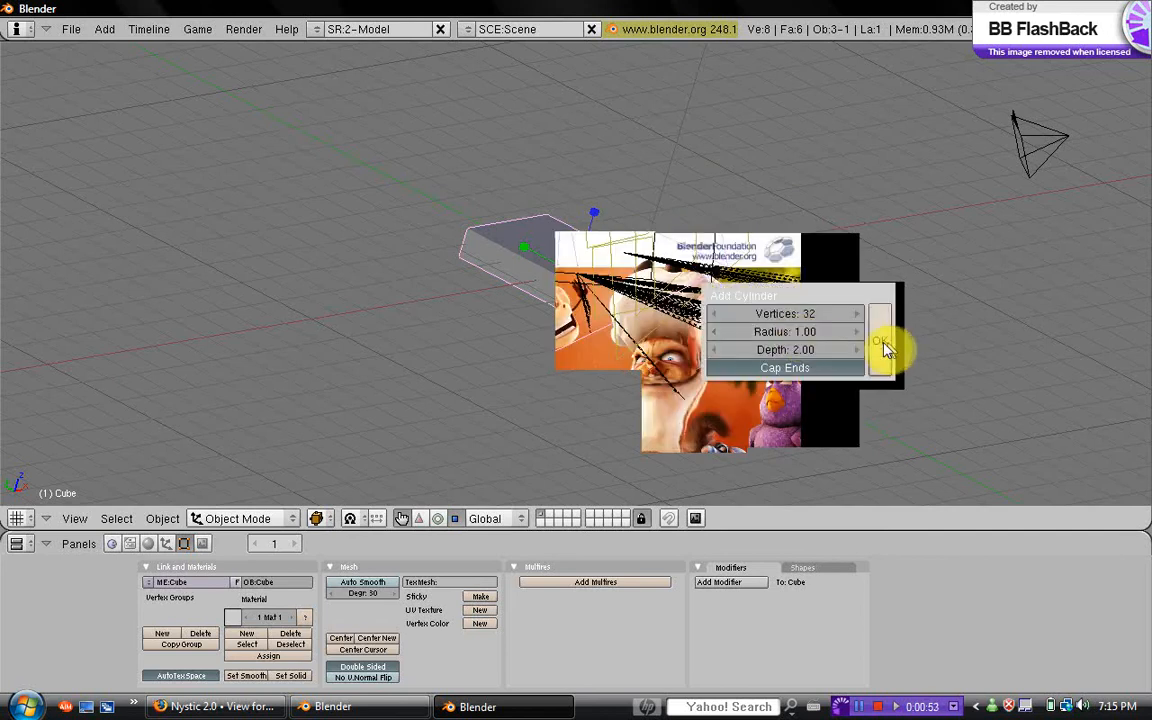
left_click(878, 340)
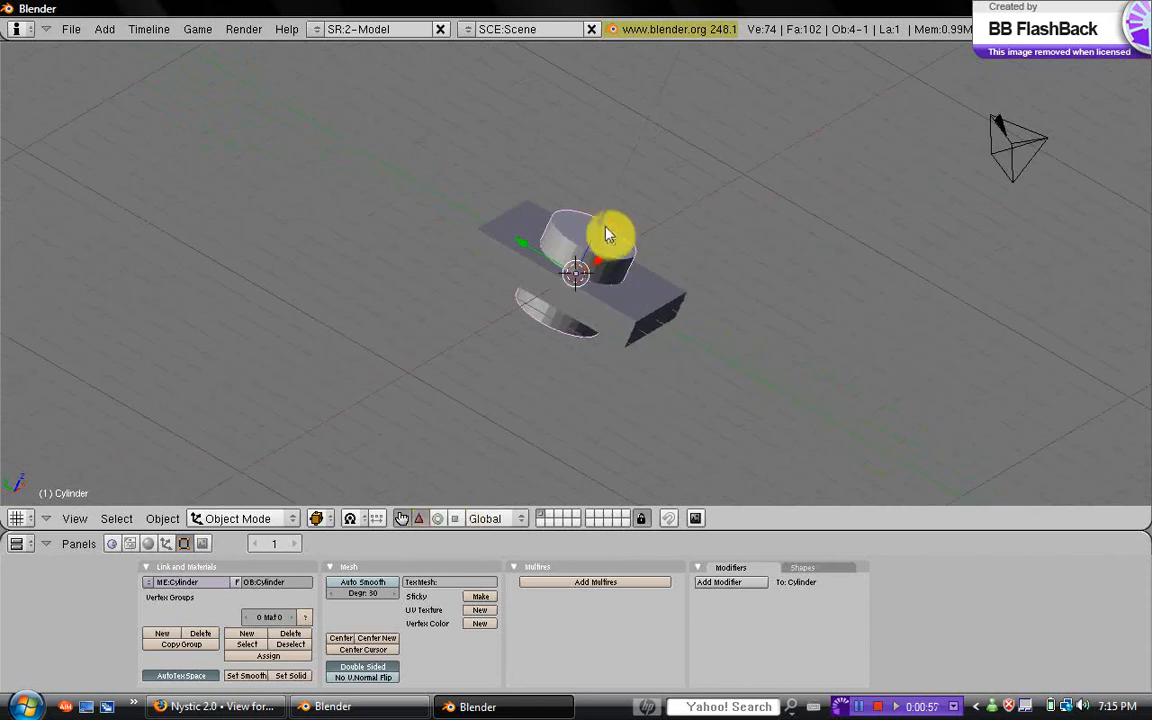
- Move the cylinder up onto the top of the block
left_click_drag(610, 232, 624, 184)
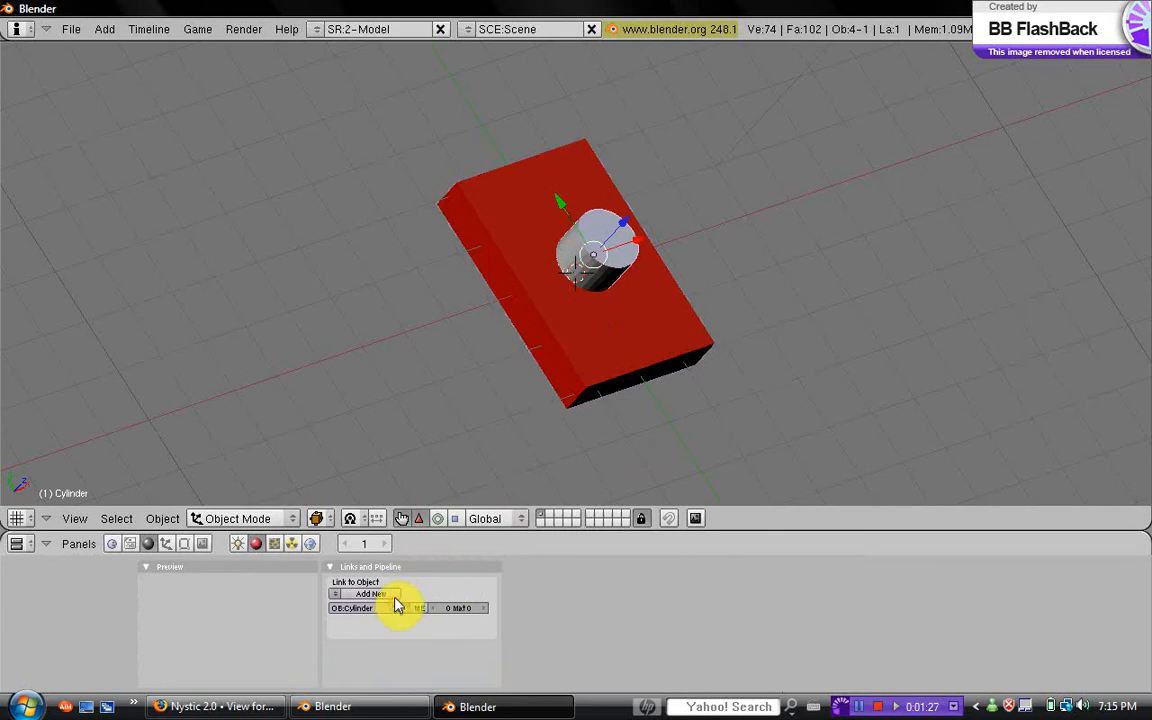
- Create a new material for the cylinder so it can be coloured blue
left_click(364, 594)
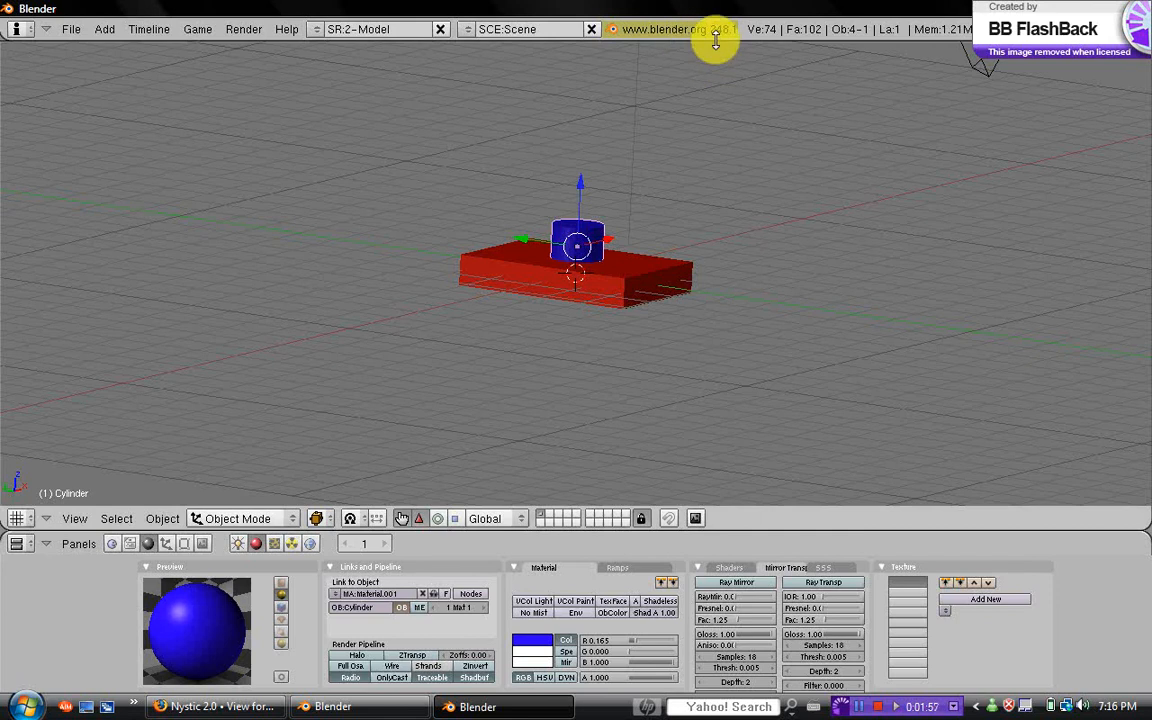
- Split the 3D area vertically into two side-by-side views of the scene
right_click(716, 42)
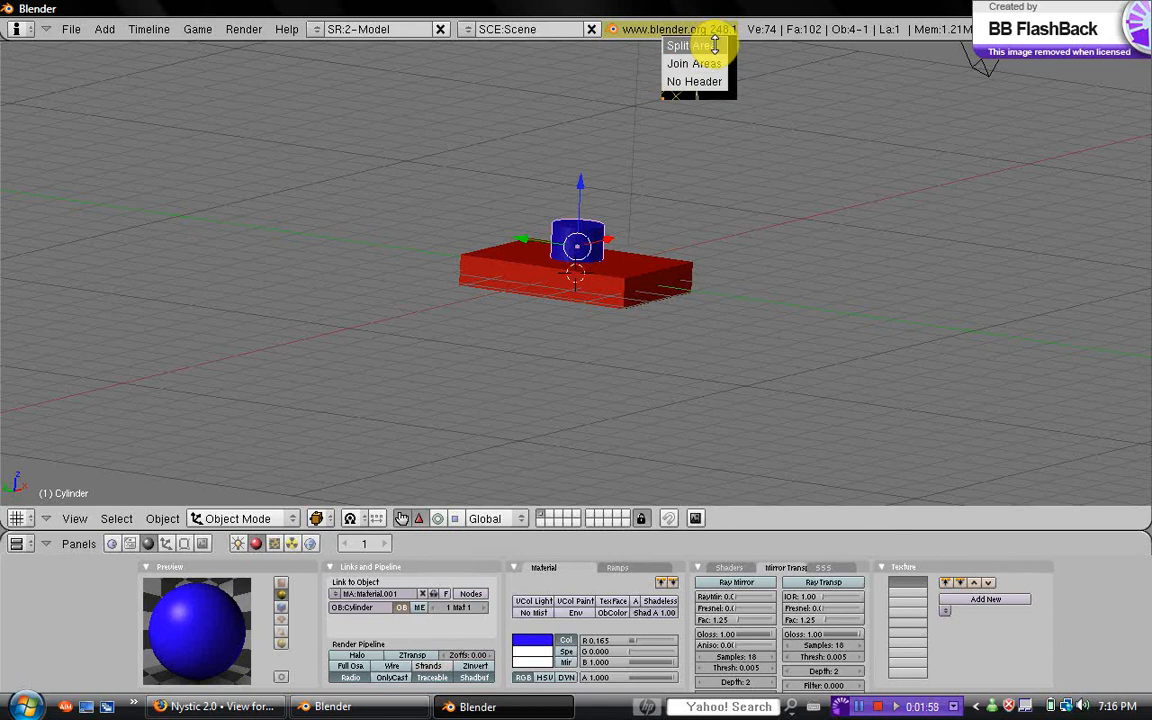
left_click(680, 44)
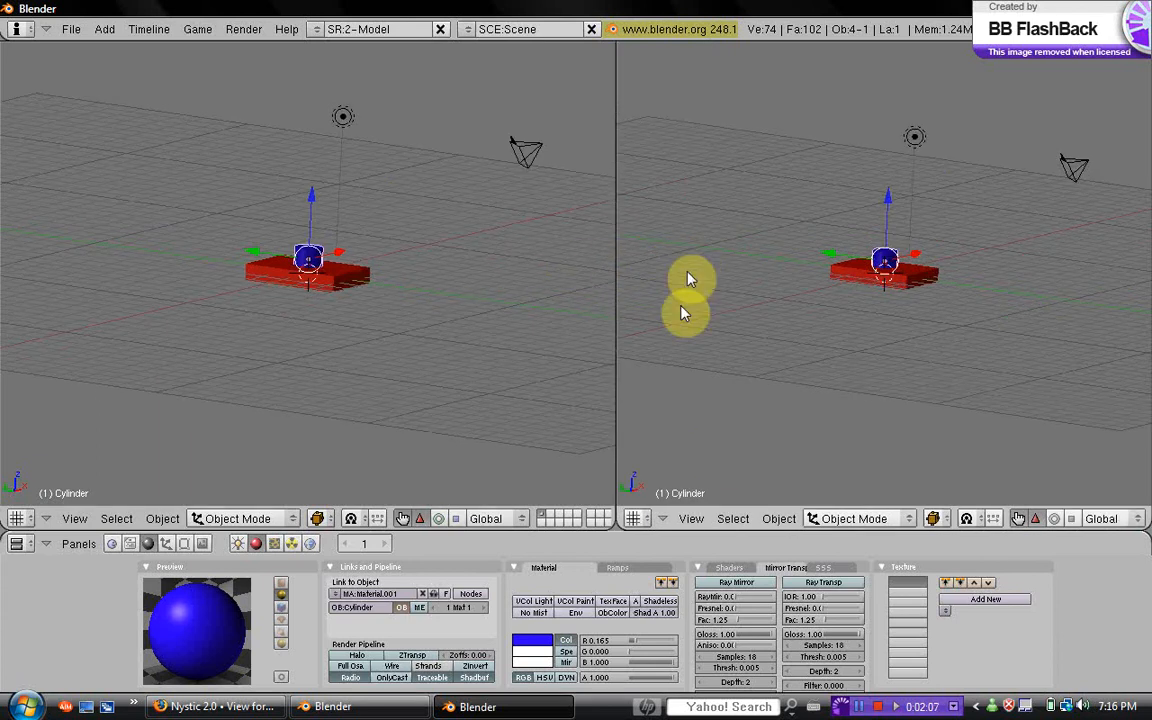
mouse_move(684, 332)
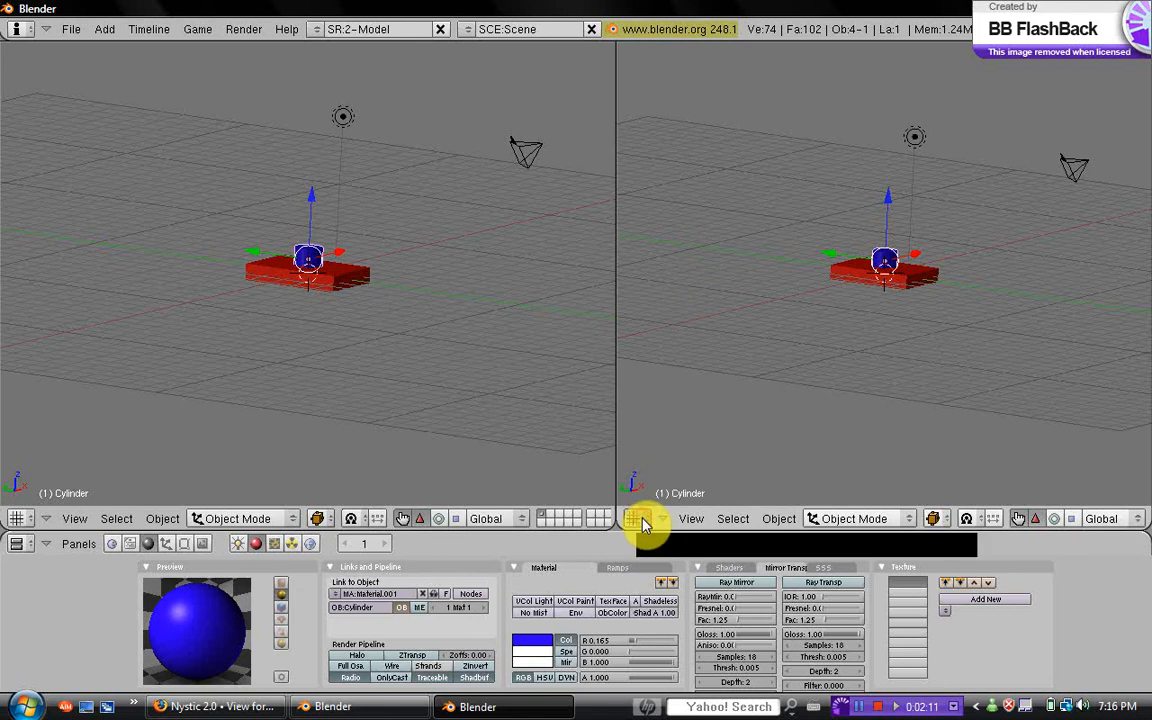
- Change the right-hand area's window type to a Timeline spanning frames 1 to 250
left_click(640, 518)
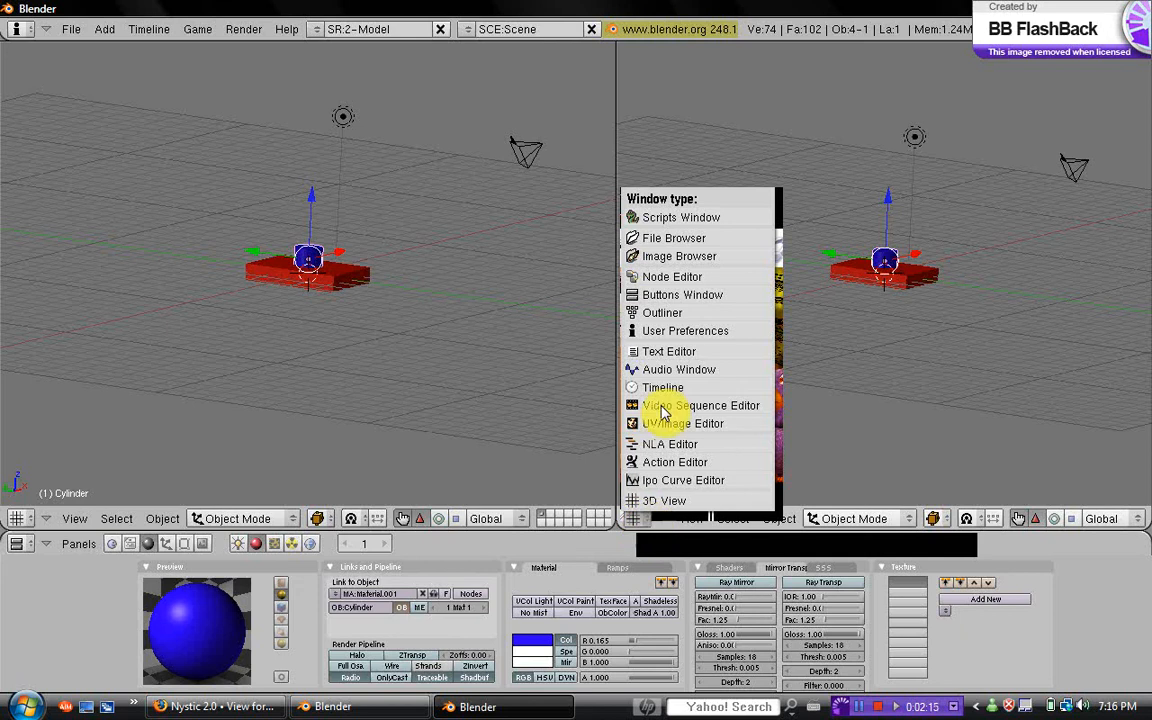
mouse_move(664, 388)
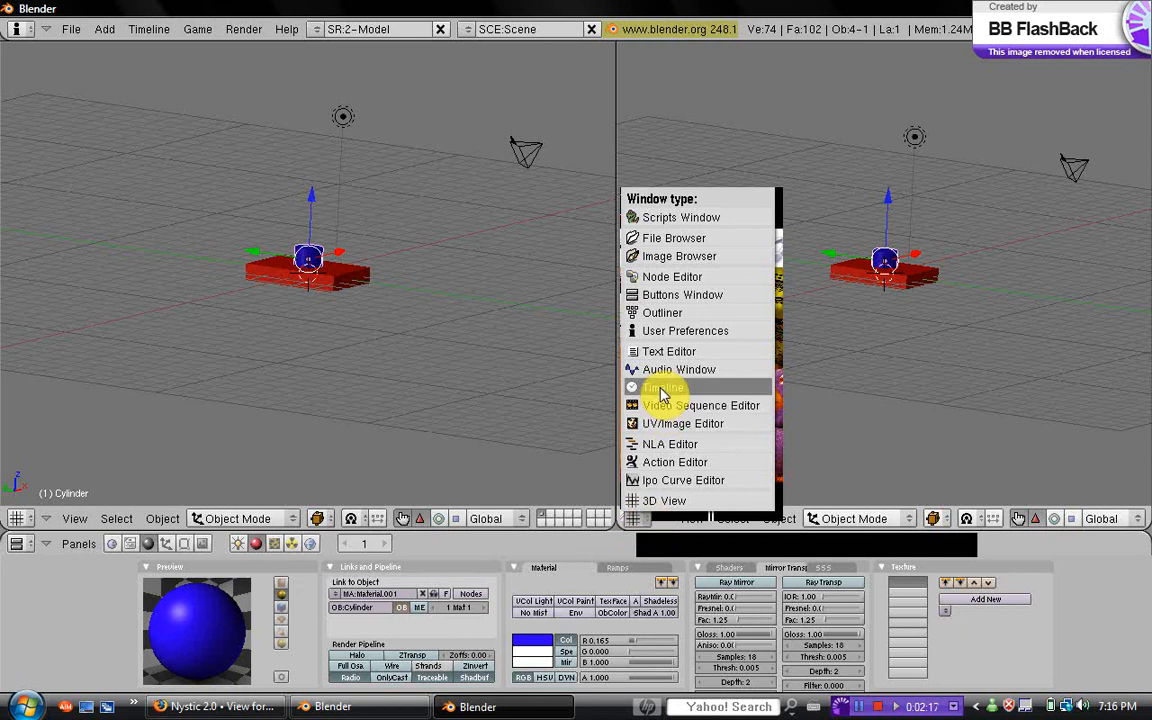
left_click(664, 388)
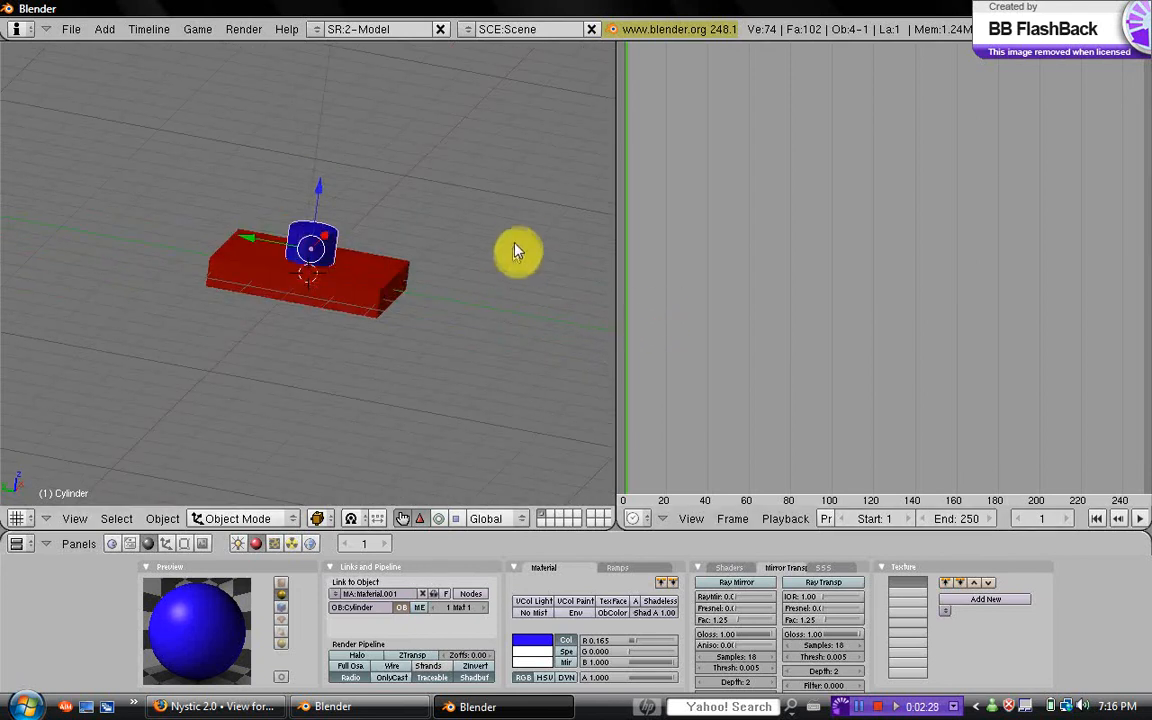
mouse_move(510, 238)
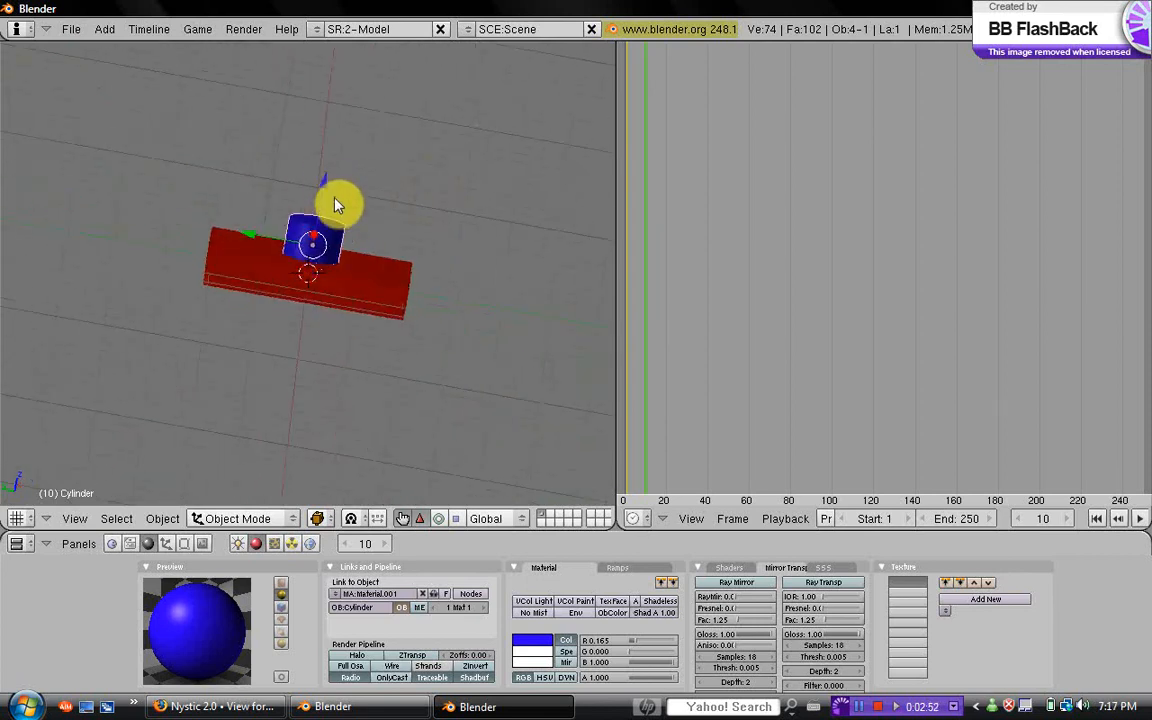
- Lower the cylinder into its pressed pose for the frame 10 location keyframe
left_click_drag(338, 204, 324, 198)
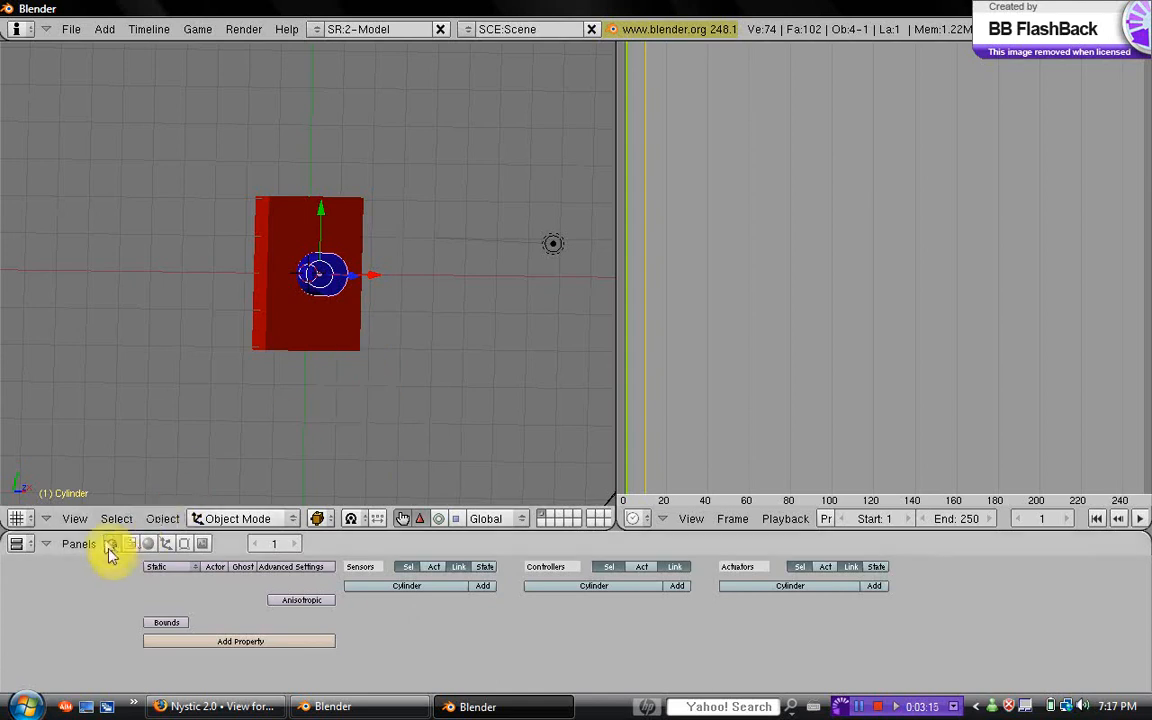
mouse_move(112, 544)
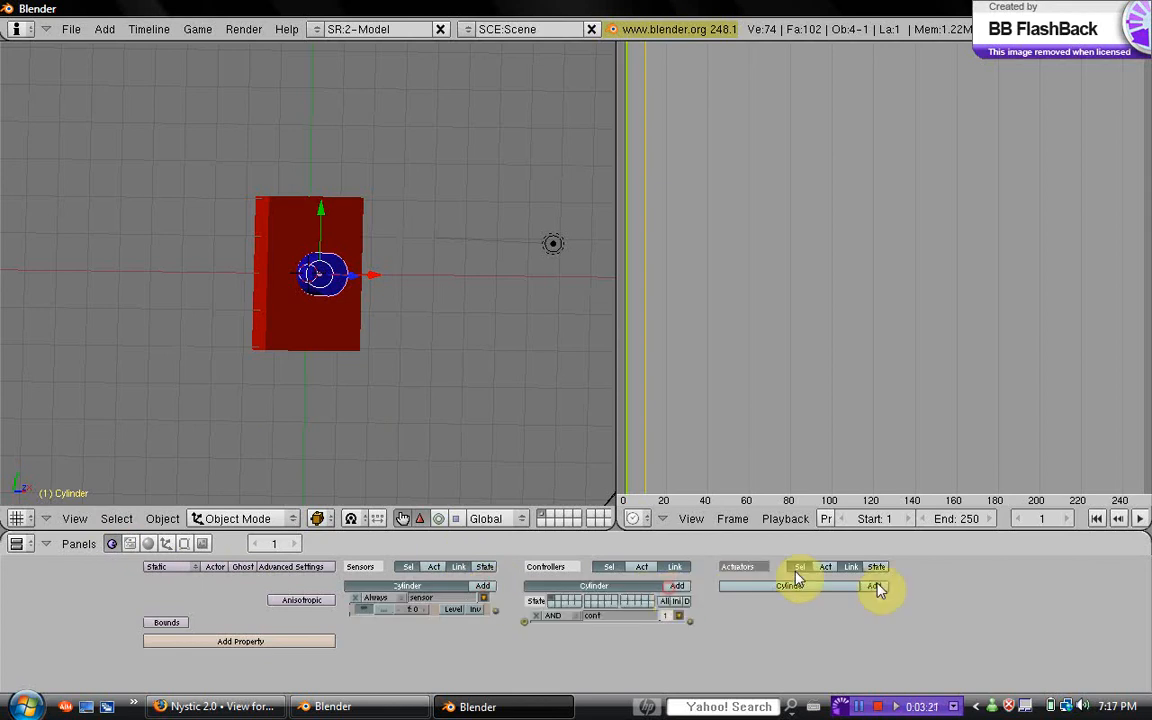
- Add an actuator to the cylinder's game logic chain
left_click(872, 584)
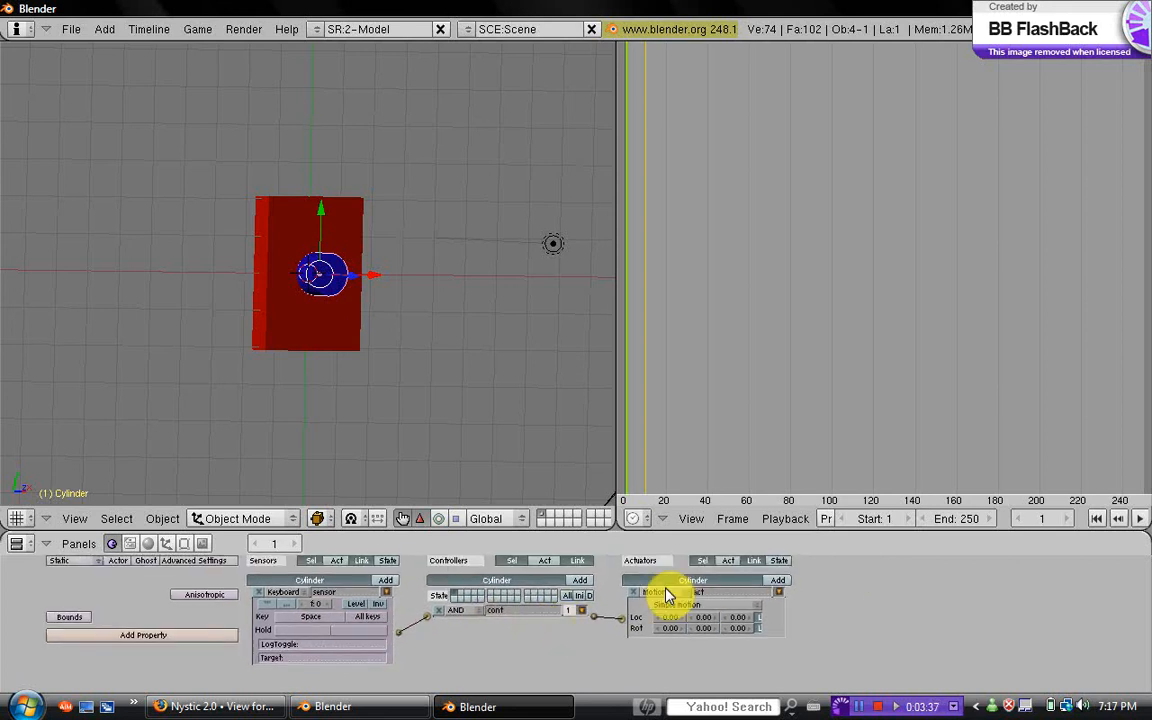
- Change the cylinder's actuator type to Ipo
left_click(680, 592)
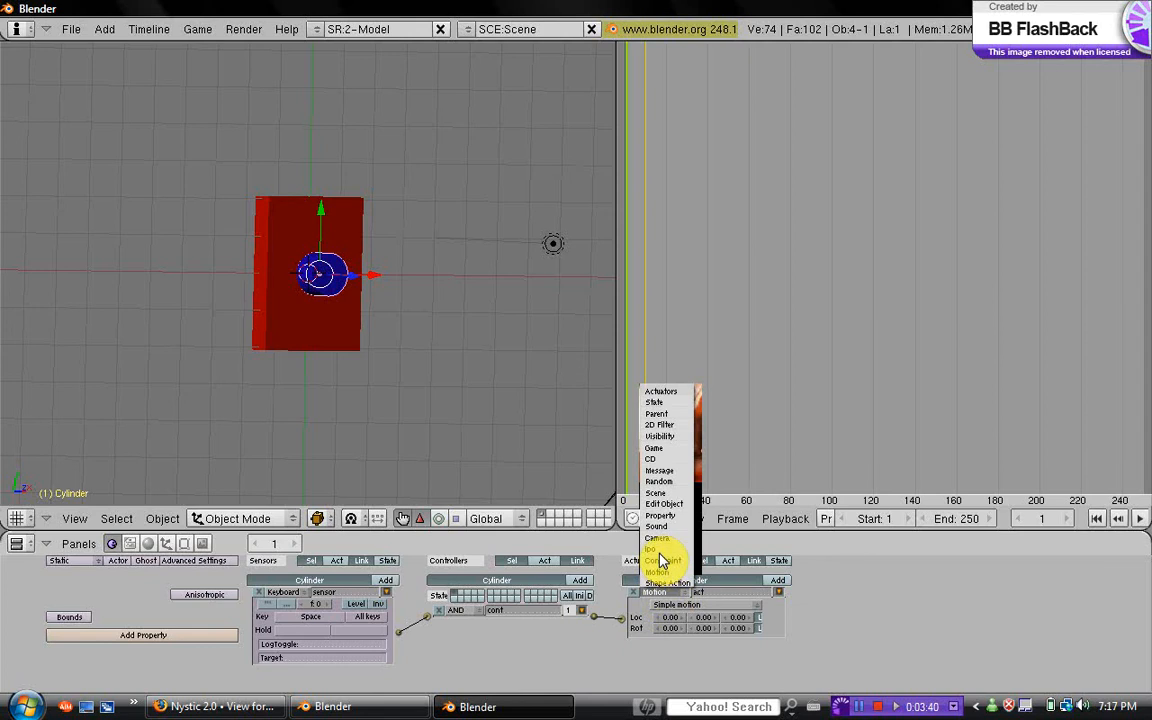
left_click(662, 560)
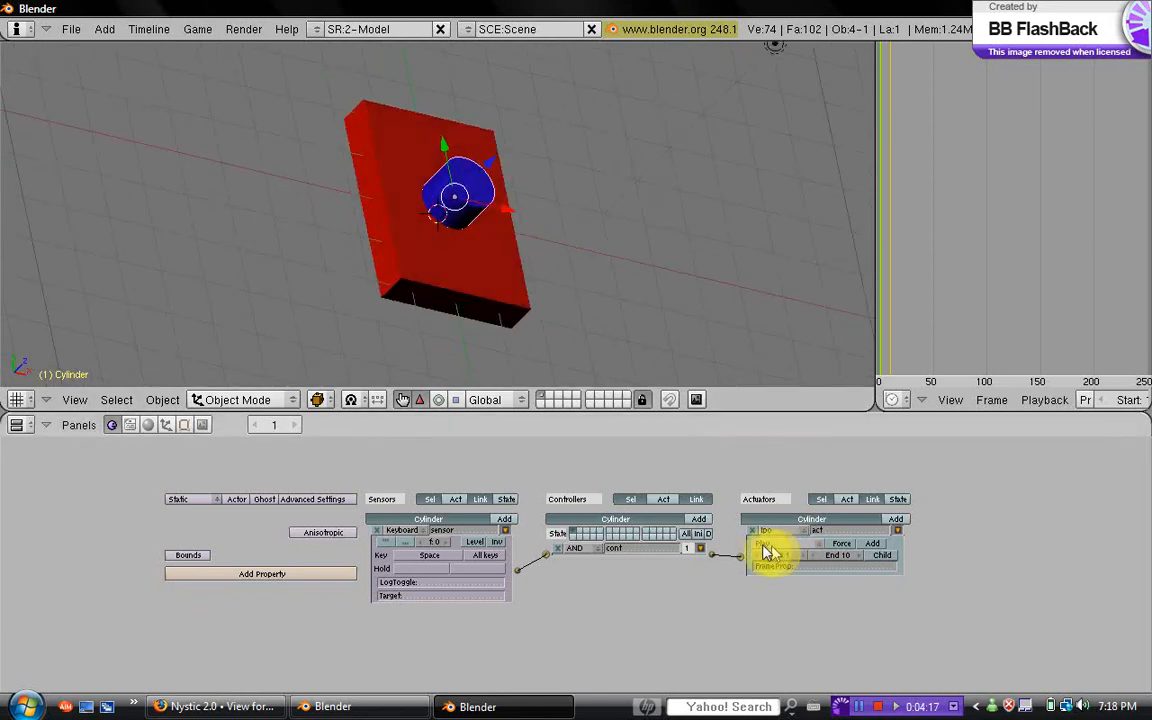
- Choose the Ipo actuator's playback mode for the button animation
left_click(770, 532)
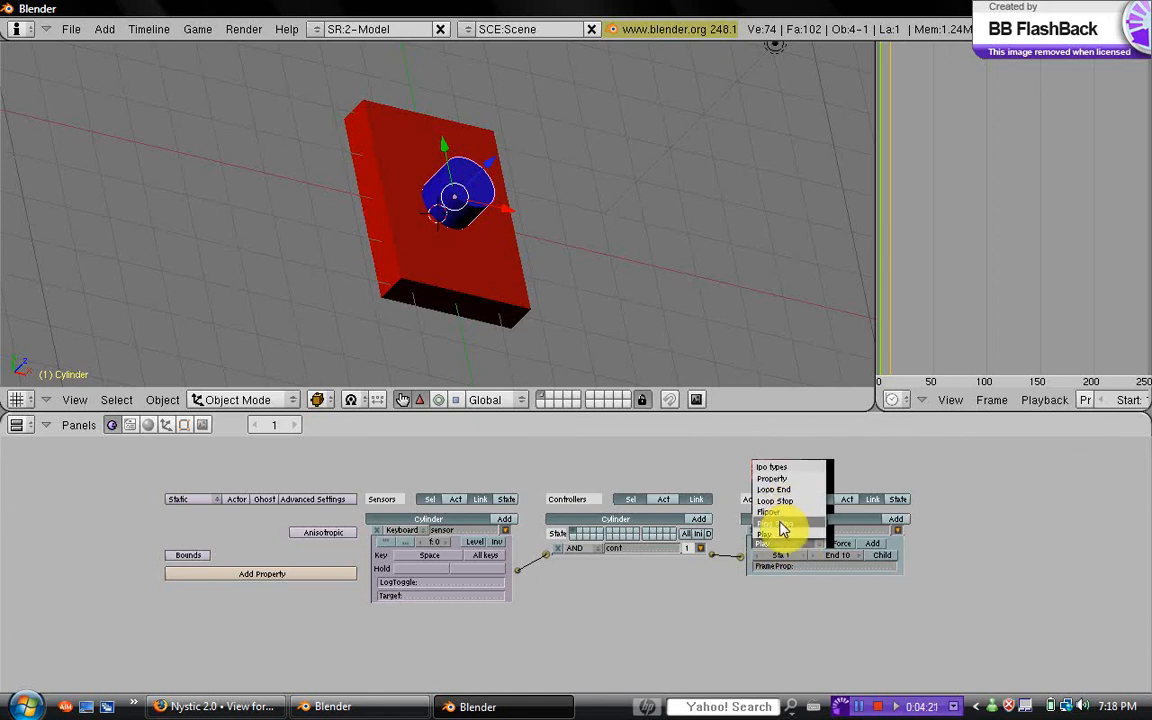
left_click(770, 520)
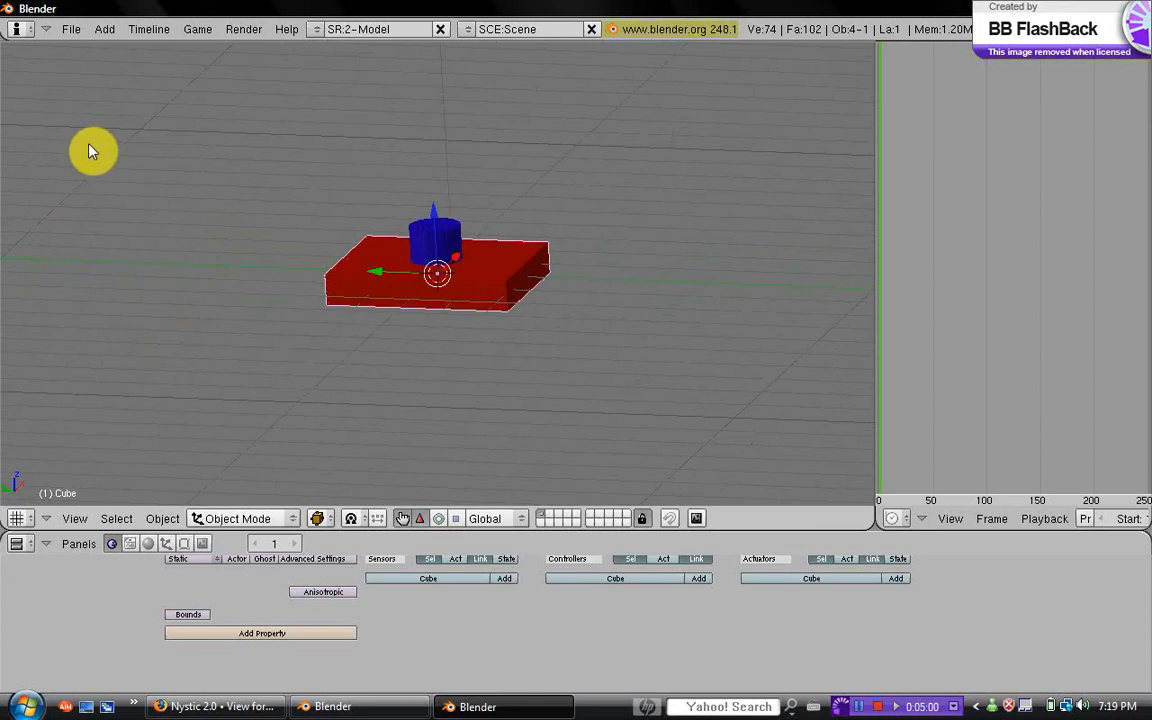
mouse_move(540, 312)
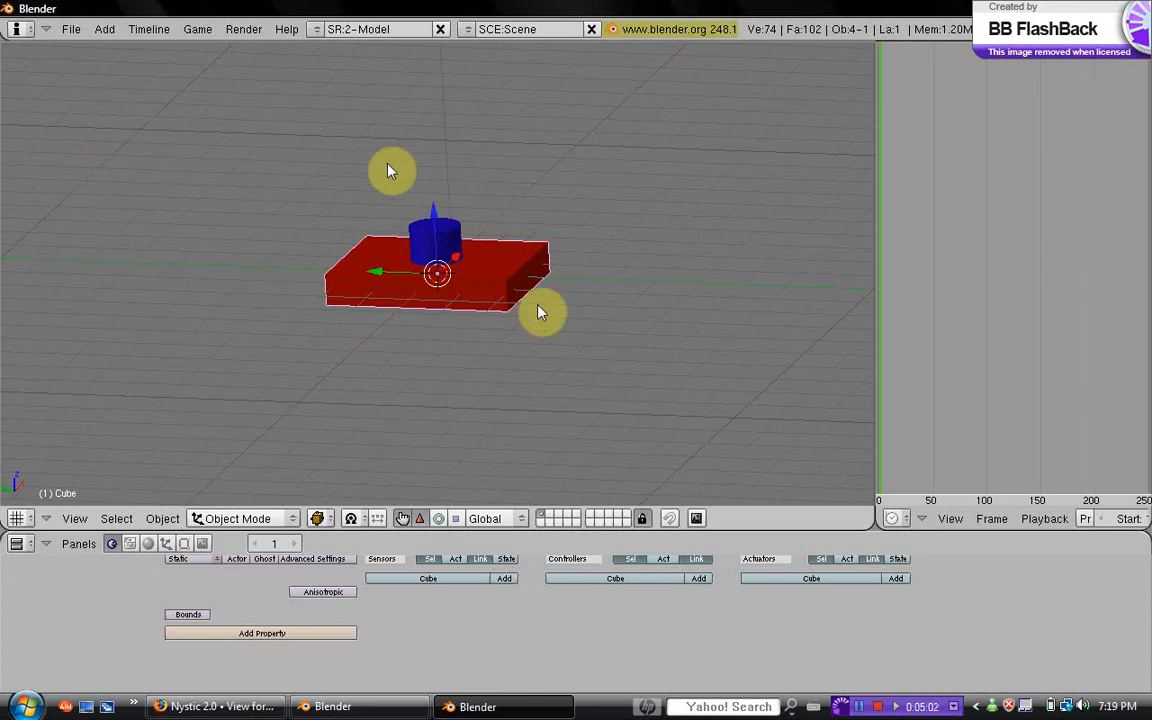